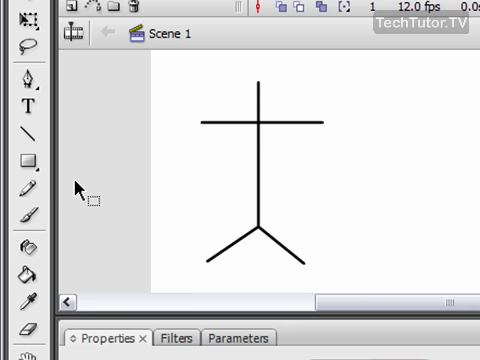
pyautogui.moveTo(27, 187)
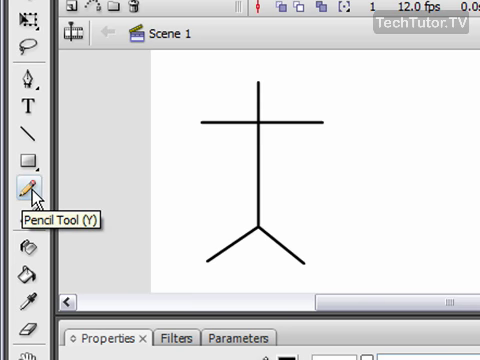
# - Choose the Pencil Tool with a solid black stroke one point thick
pyautogui.click(25, 185)
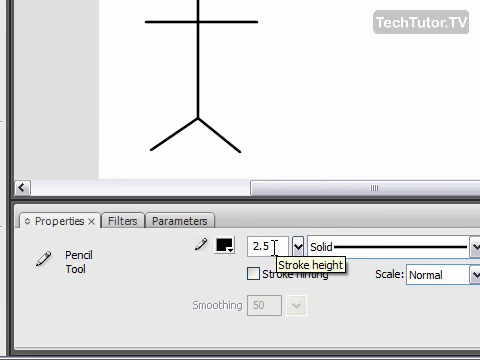
pyautogui.moveTo(240, 243)
pyautogui.write('1')
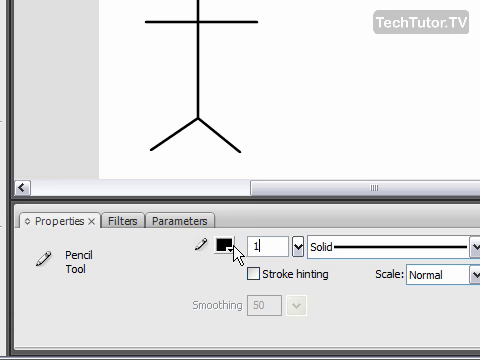
pyautogui.click(223, 247)
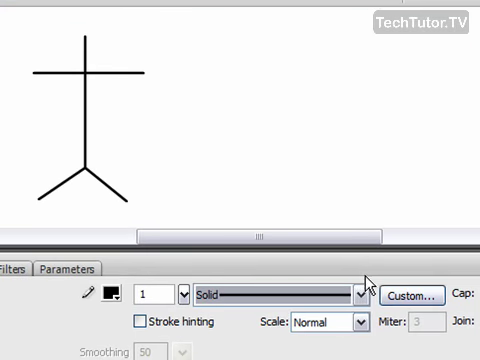
pyautogui.click(416, 294)
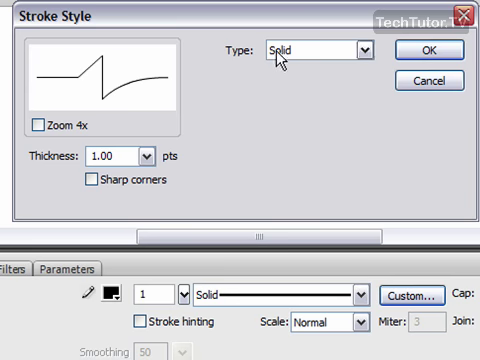
pyautogui.moveTo(158, 121)
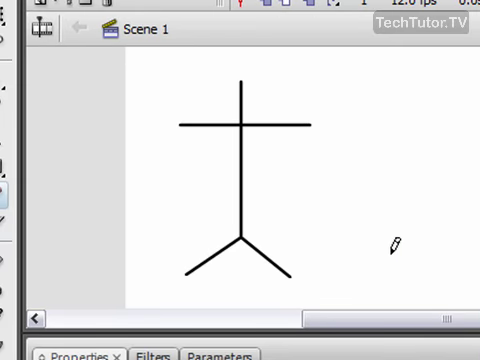
pyautogui.moveTo(387, 209)
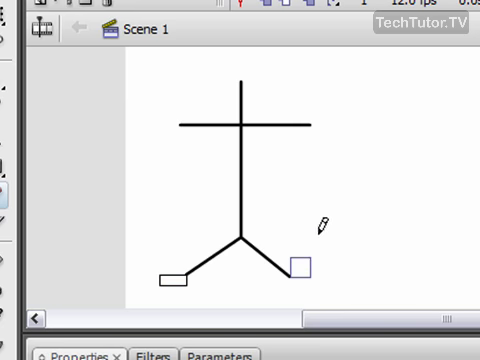
pyautogui.moveTo(318, 116)
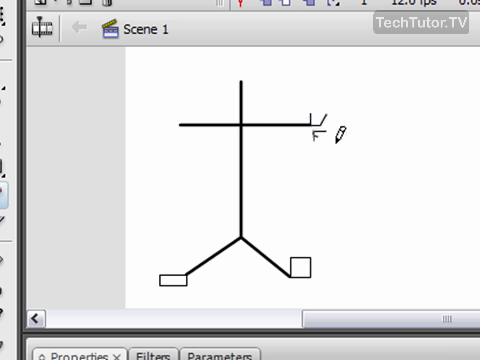
pyautogui.moveTo(175, 116)
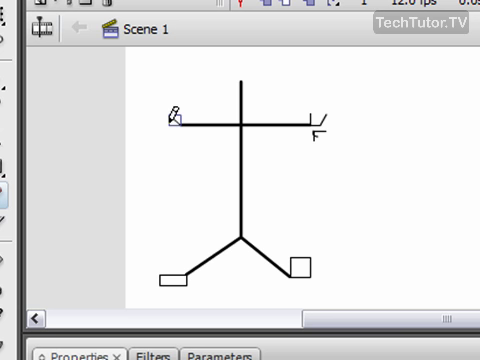
pyautogui.click(172, 124)
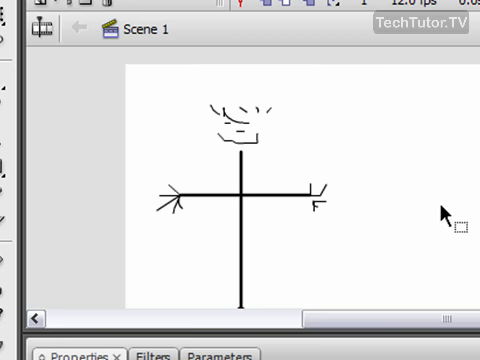
pyautogui.moveTo(458, 148)
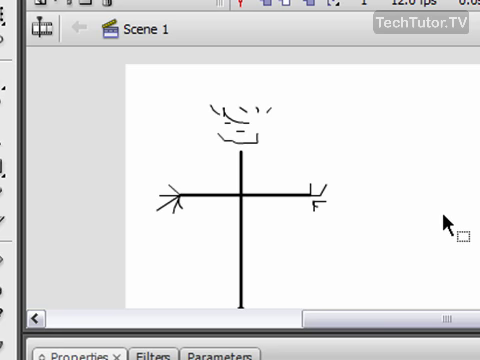
pyautogui.moveTo(374, 136)
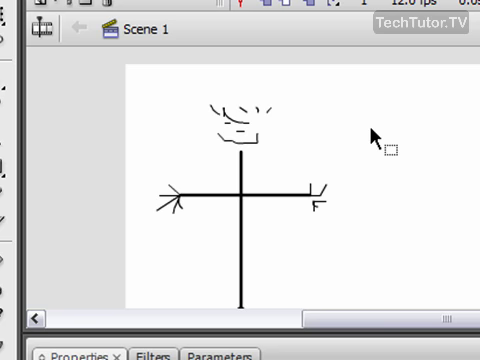
pyautogui.moveTo(400, 228)
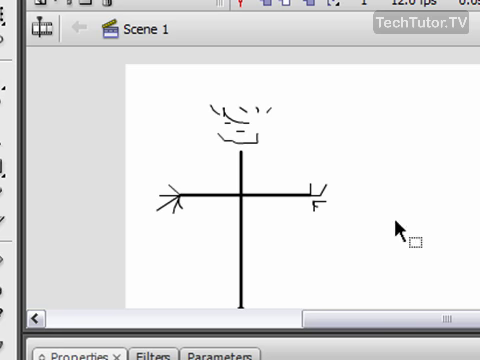